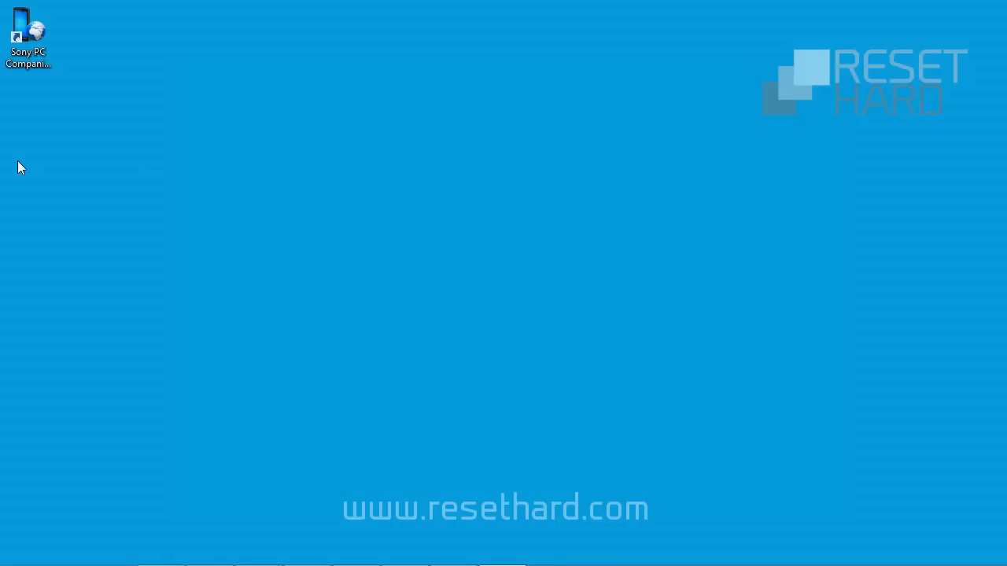
Launch Sony PC Companion from its desktop shortcut and let the home screen load
double_click(28, 27)
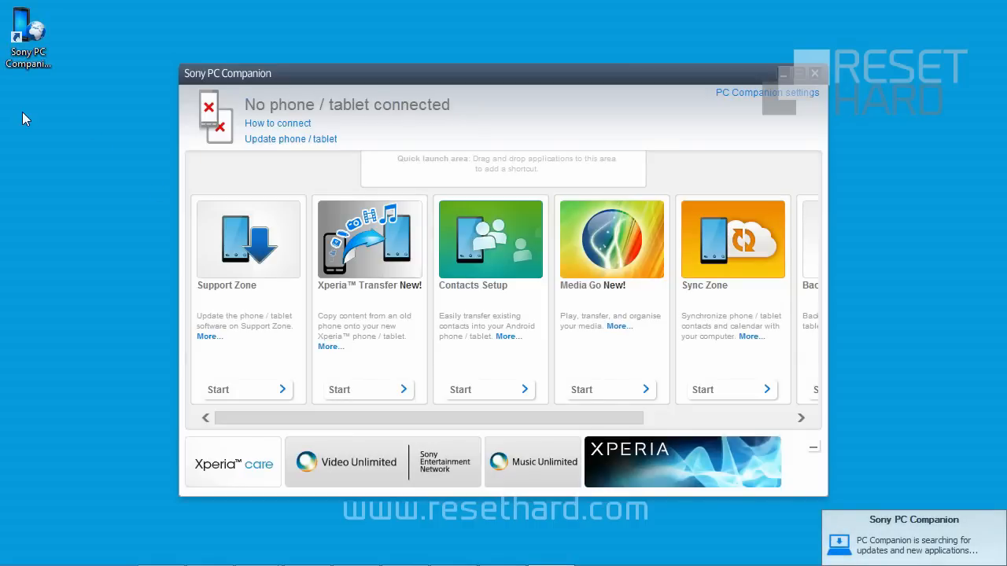
mouse_move(247, 393)
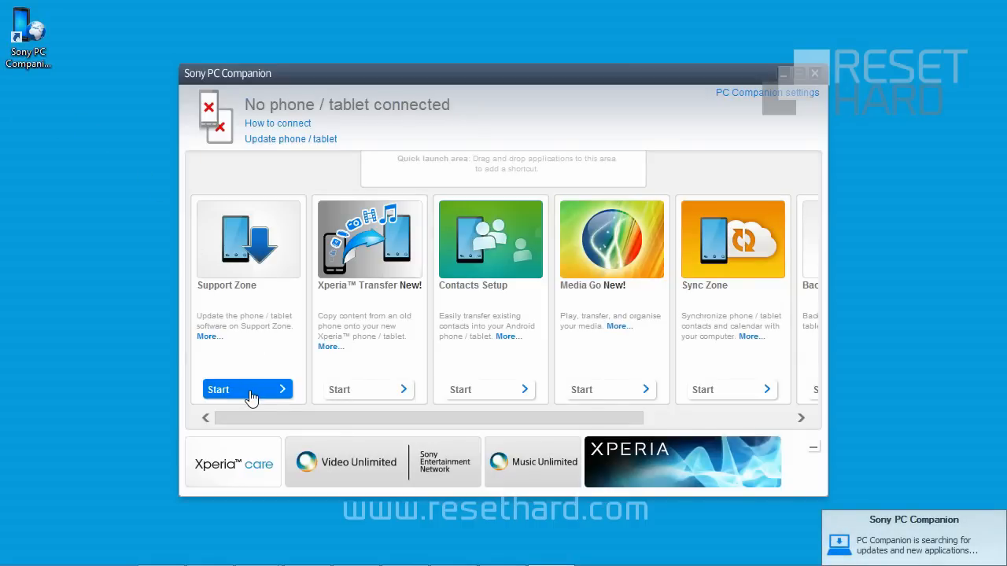
Enter Support Zone and start the Phone / Tablet Software Update repair
click(238, 390)
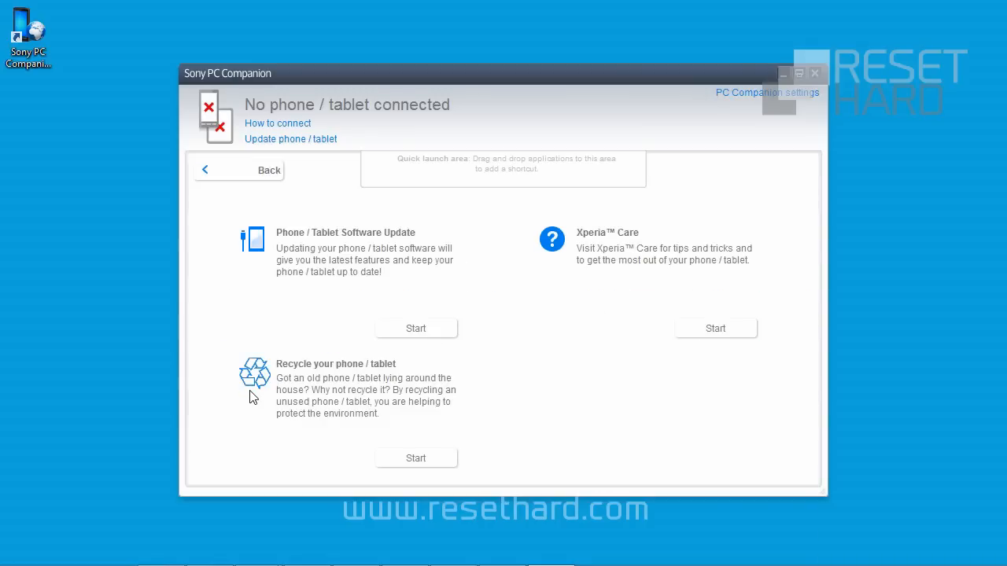
click(416, 328)
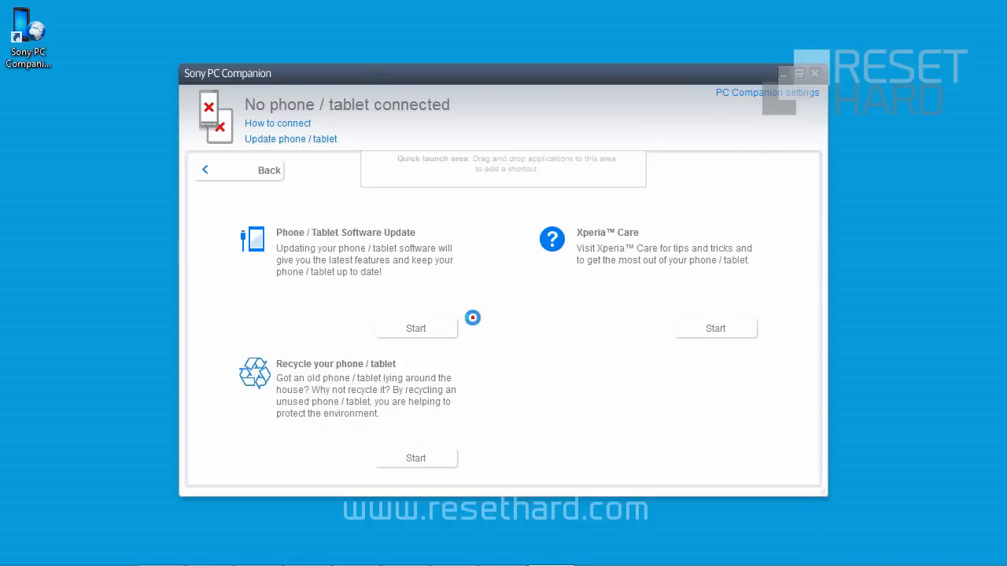
click(415, 328)
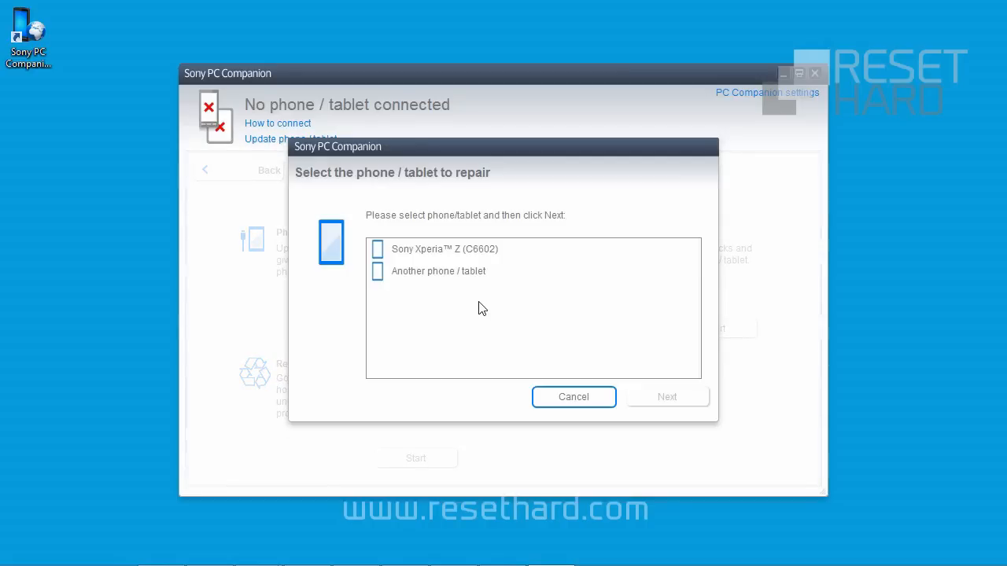
Pick Sony Xperia Z (C6602) and acknowledge the battery level requirement
click(445, 249)
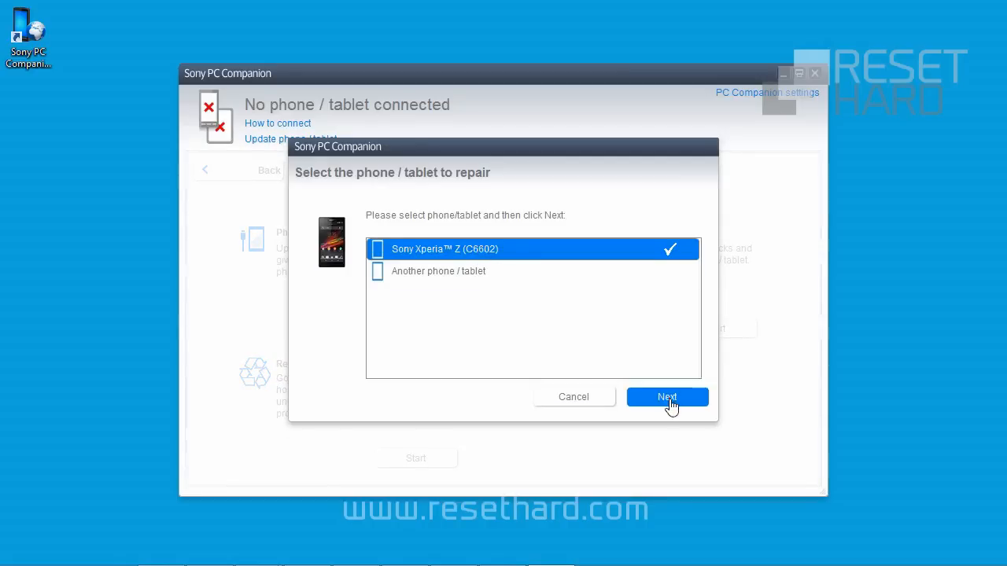
click(667, 398)
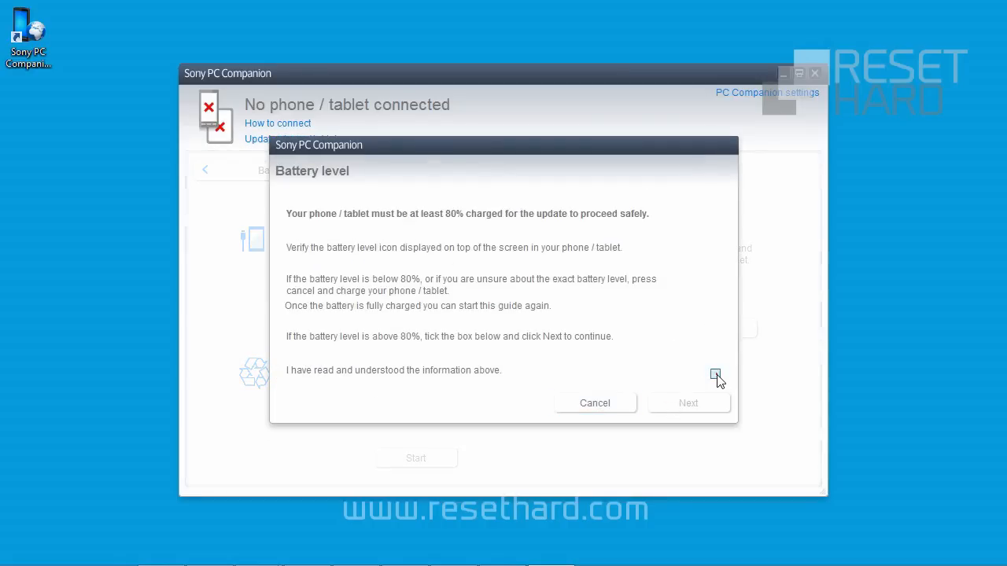
click(715, 374)
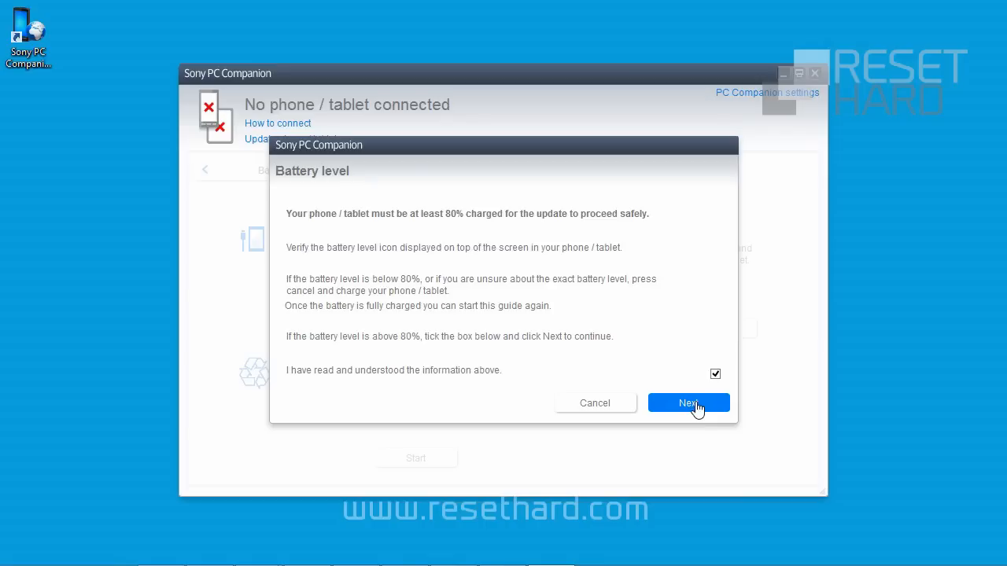
click(688, 402)
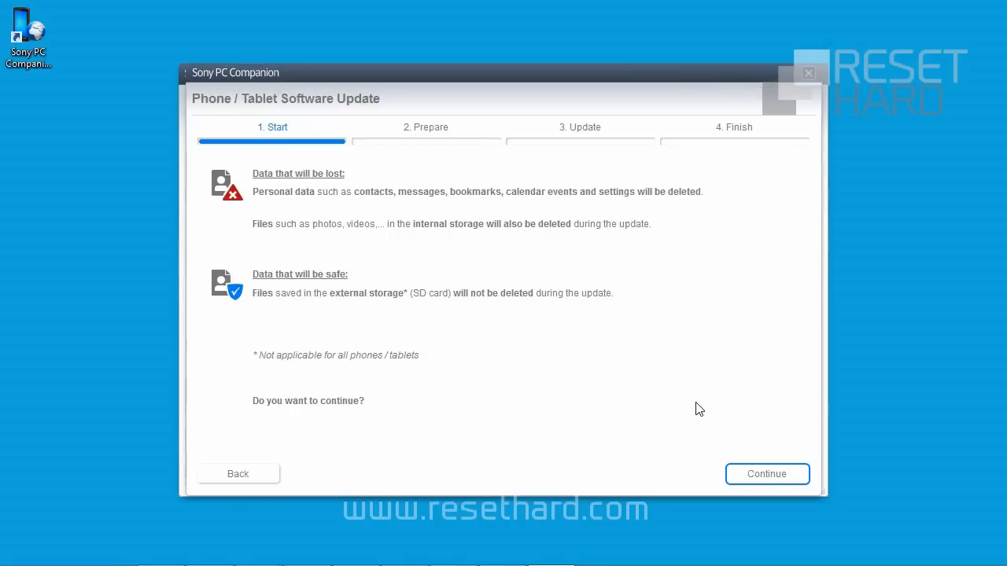
Accept the data-loss, personal data and Important information notices to start preparing the update
click(767, 473)
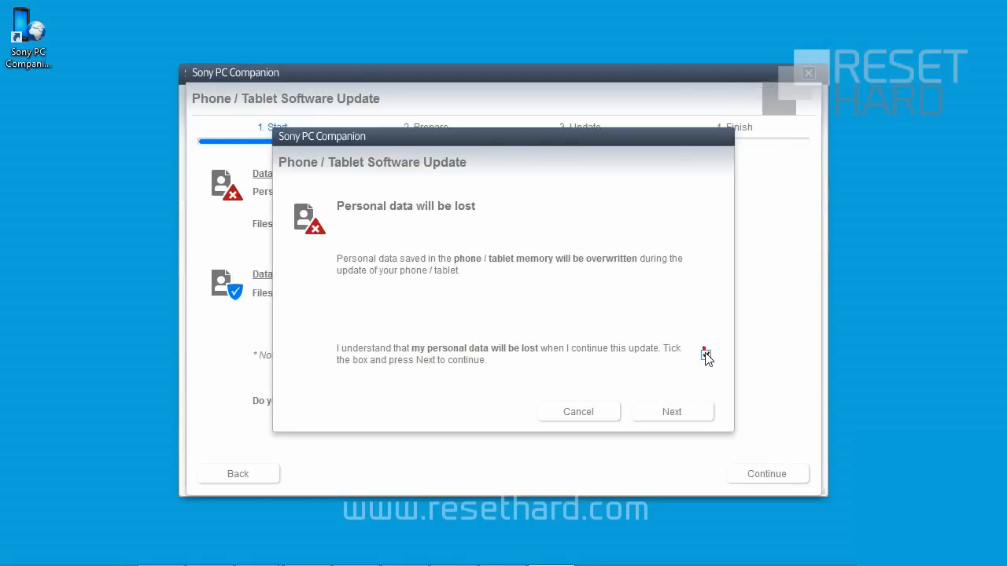
click(672, 411)
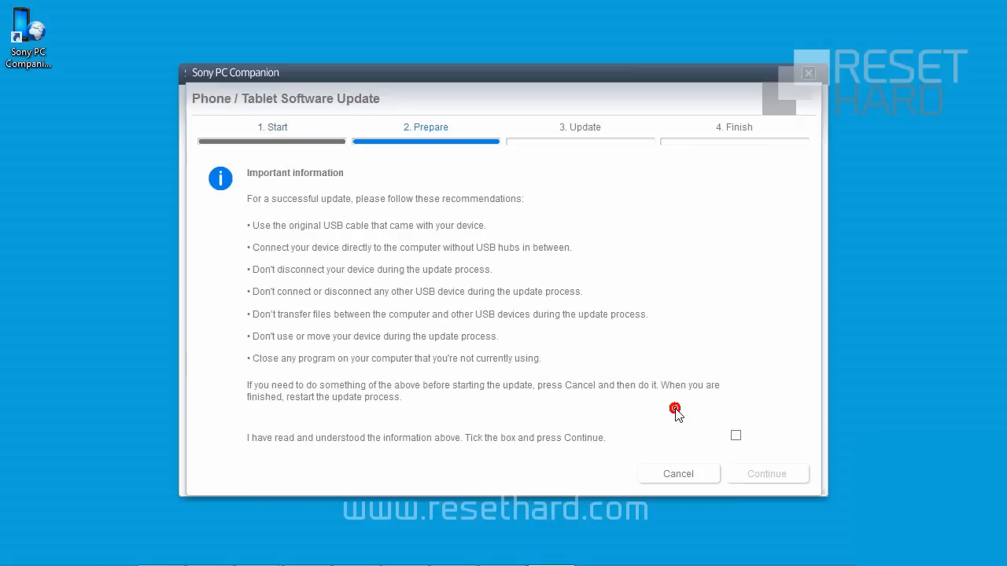
click(735, 435)
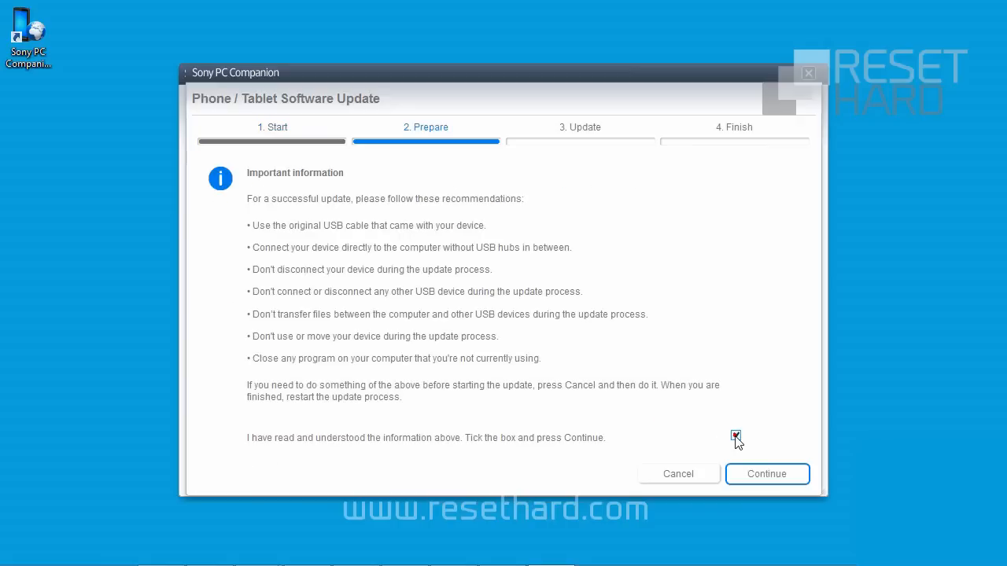
click(767, 474)
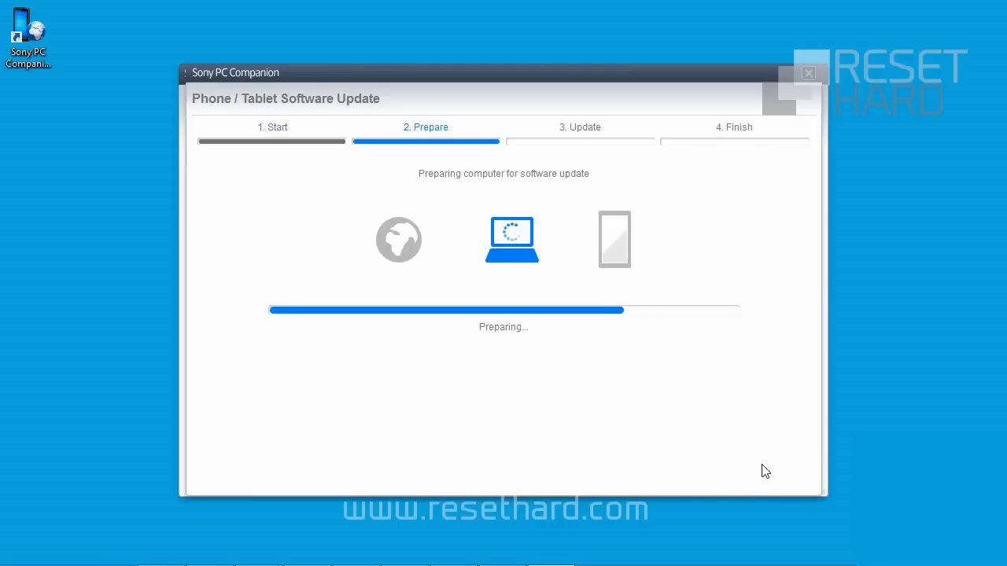
mouse_move(923, 412)
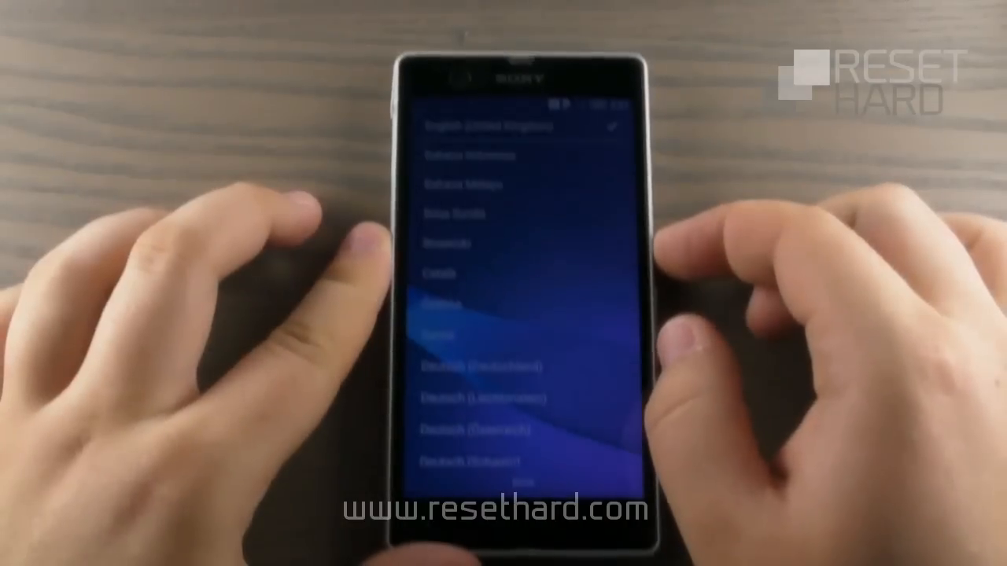
Set the phone language to English (United States), then dismiss the SIM note and data disclaimers
scroll(down, 3)
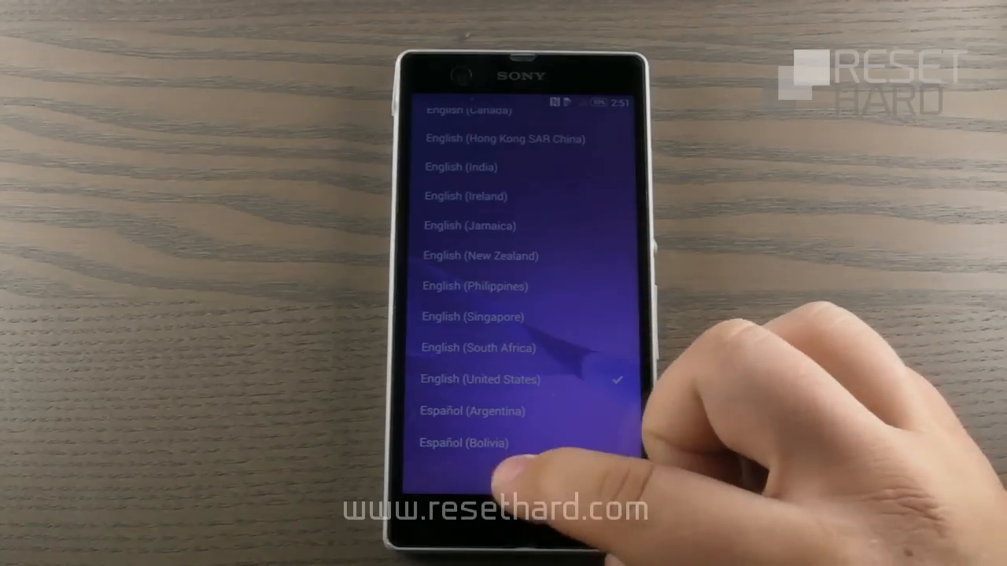
click(480, 379)
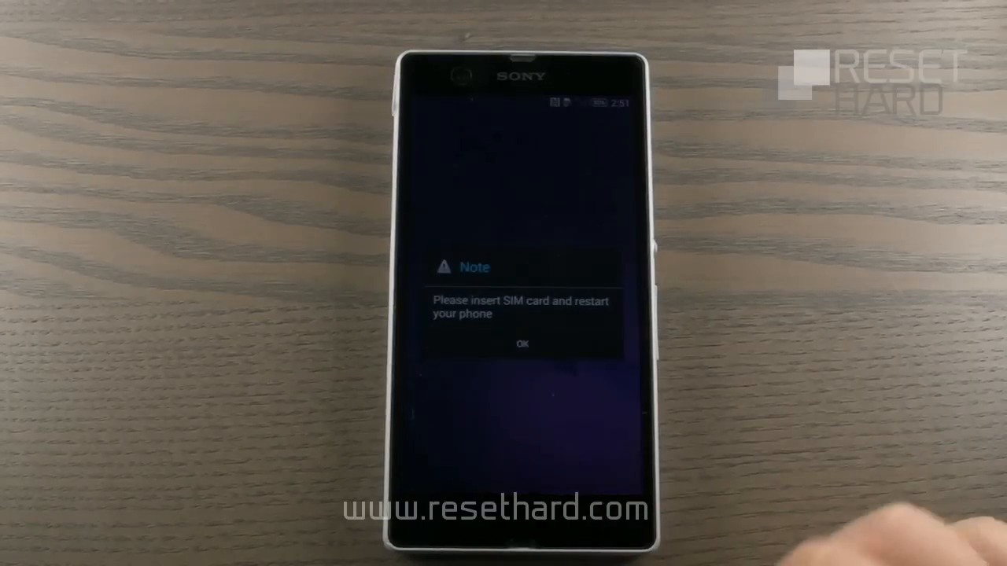
click(522, 344)
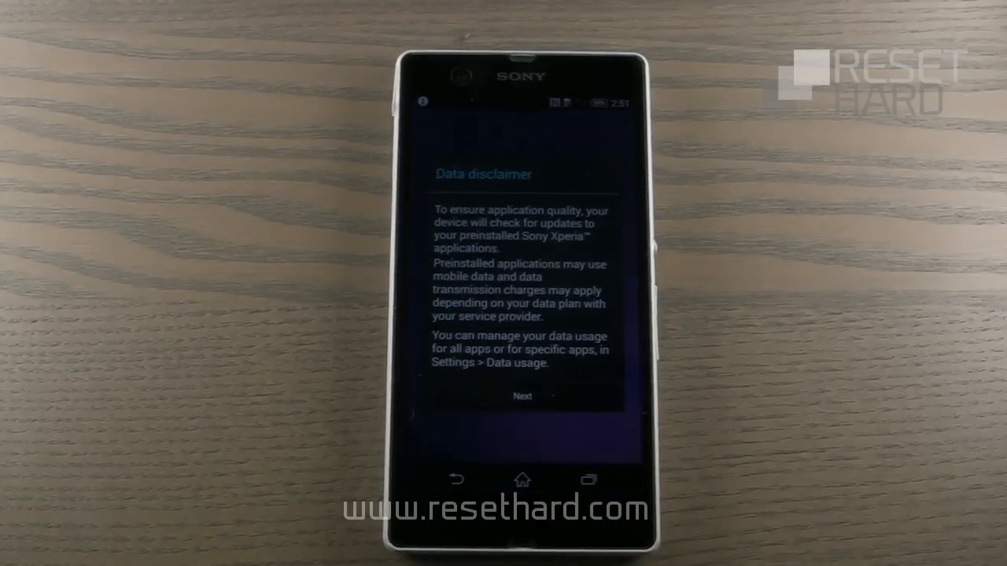
click(523, 397)
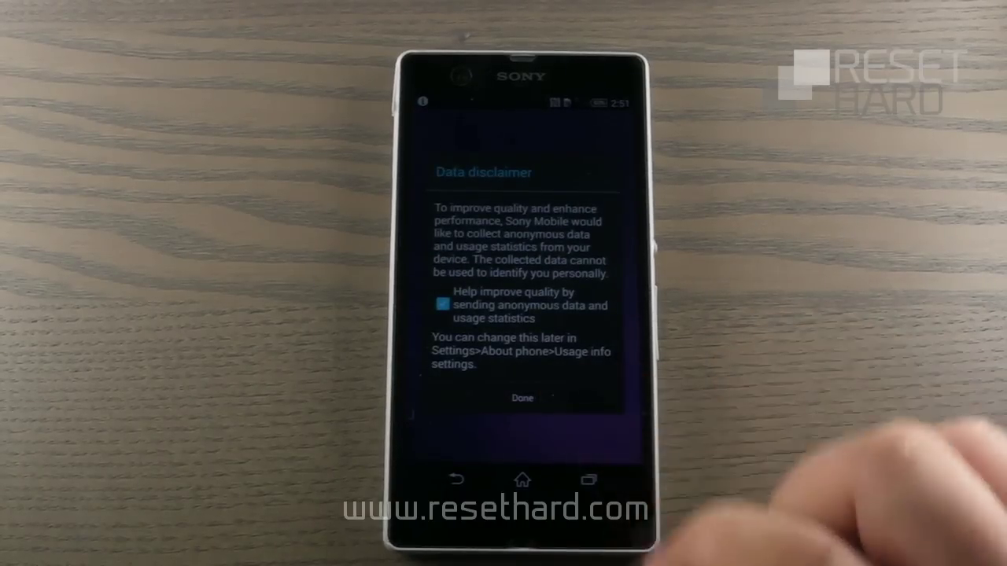
click(521, 398)
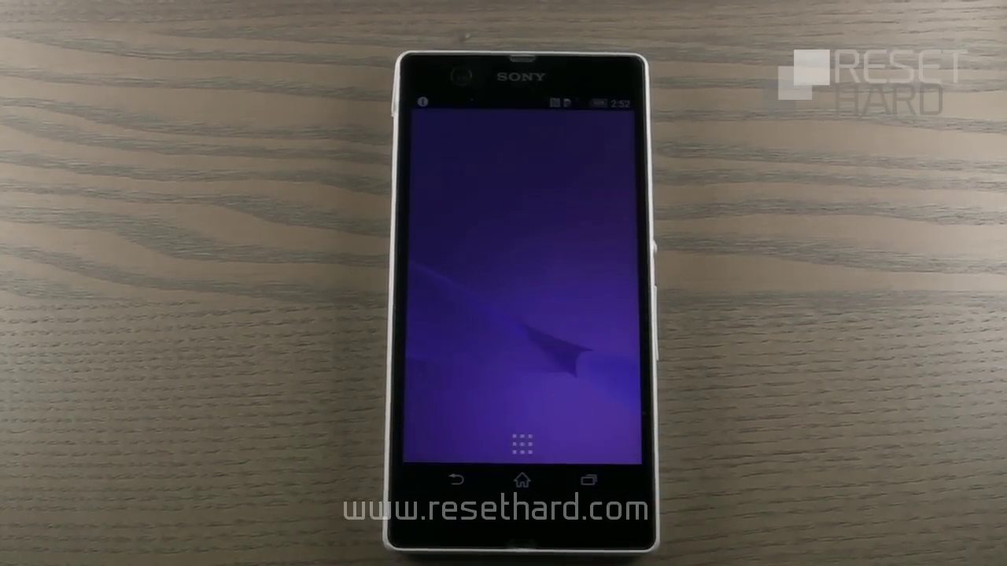